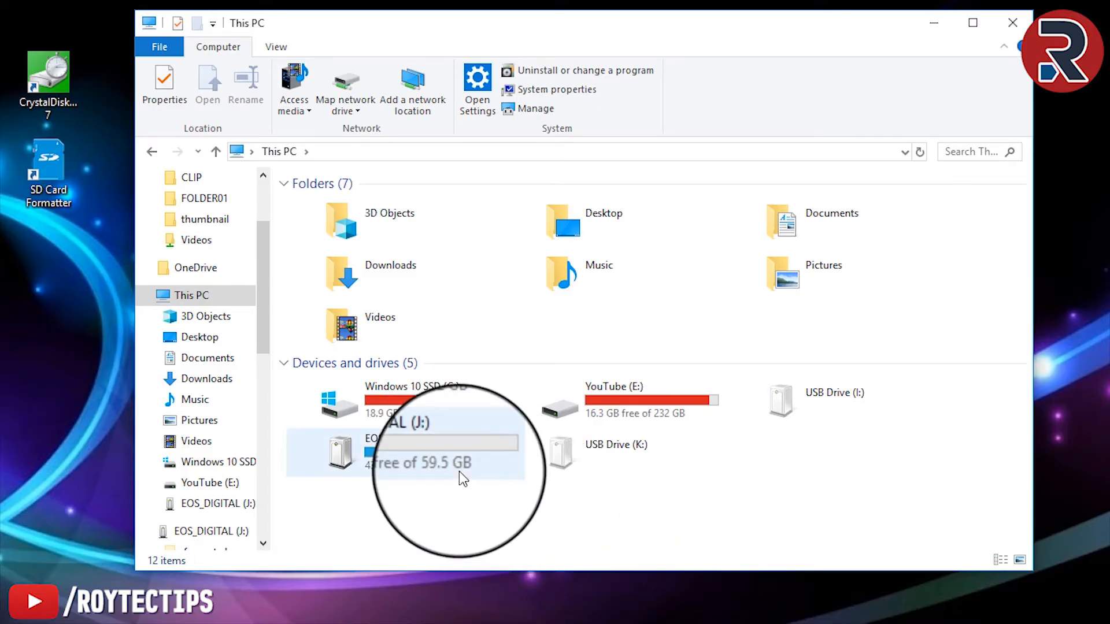
mouse_move(460, 460)
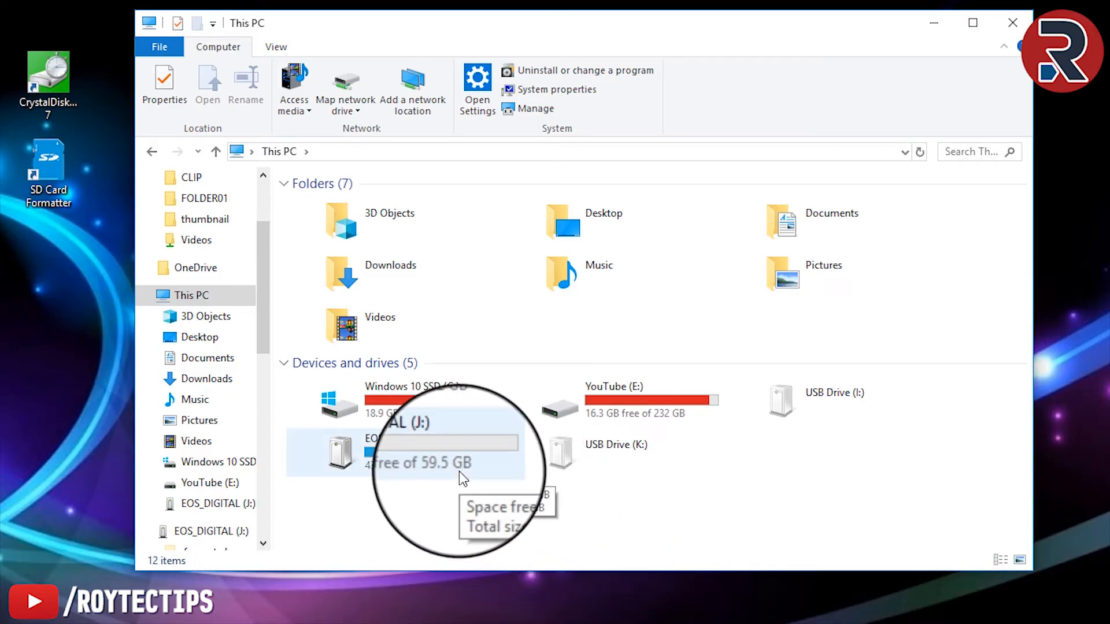
Cut the MIJIA_RECORD_VIDEO folder from EOS_DIGITAL (J:) and paste it onto the desktop.
double_click(340, 452)
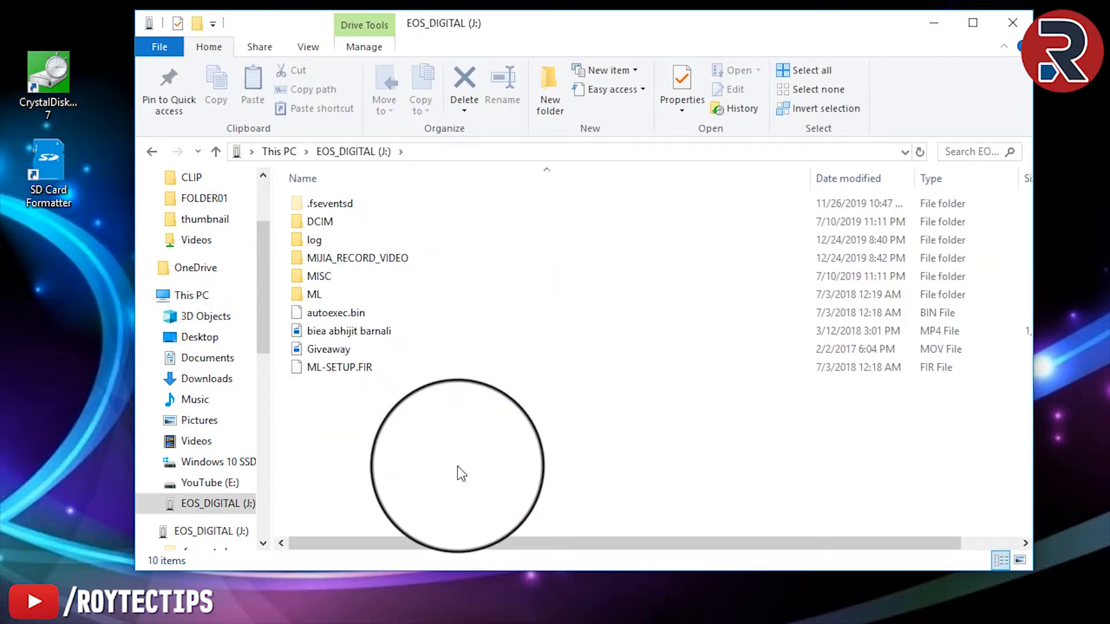
right_click(357, 258)
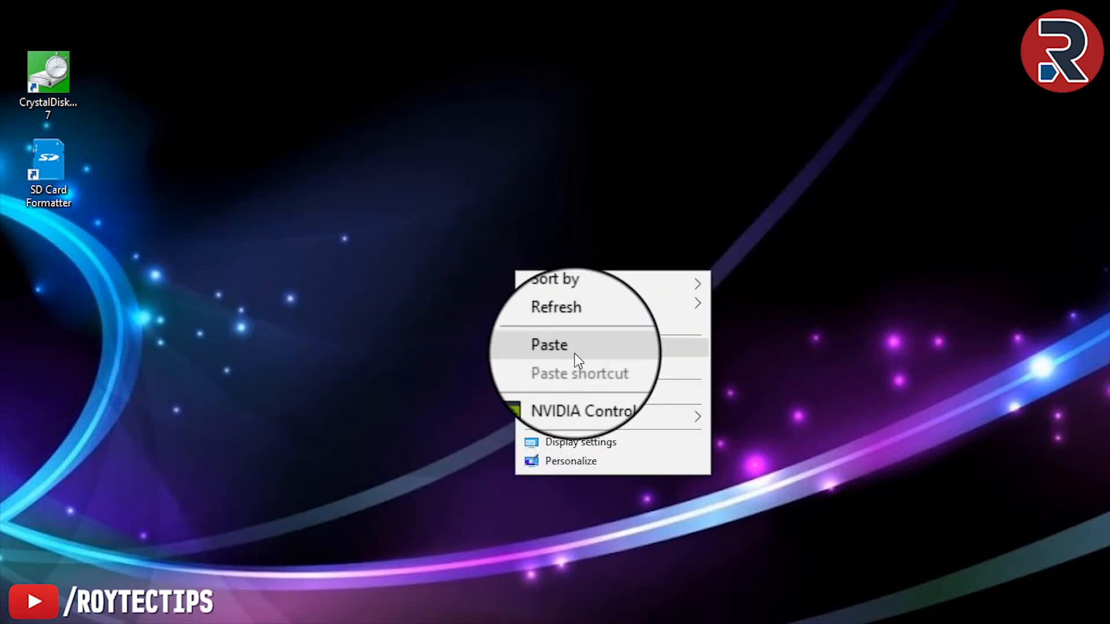
click(549, 344)
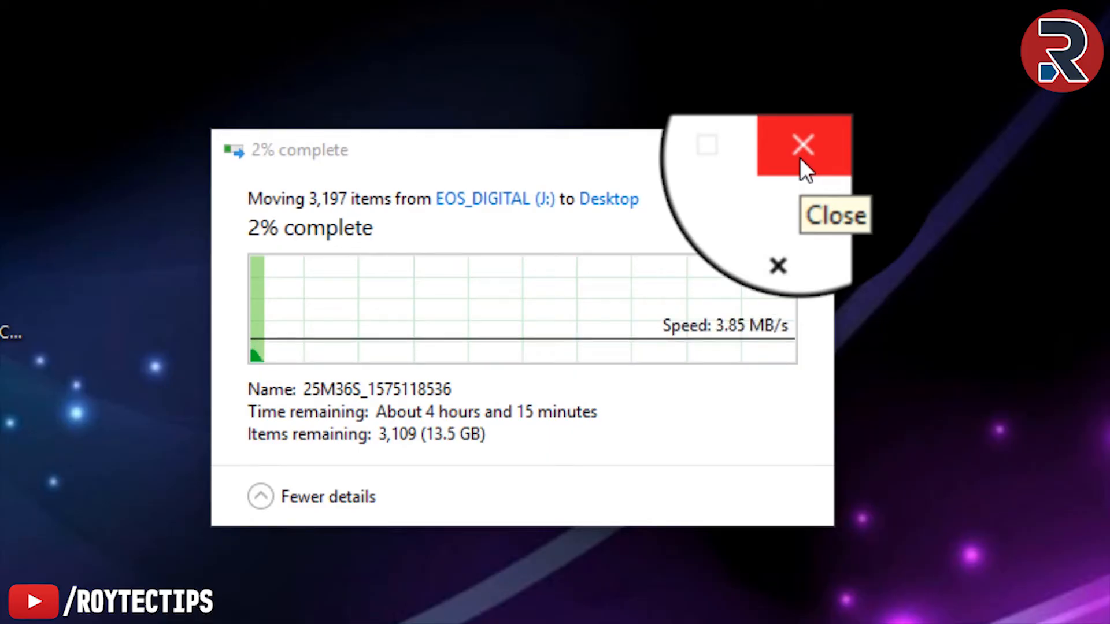
click(802, 146)
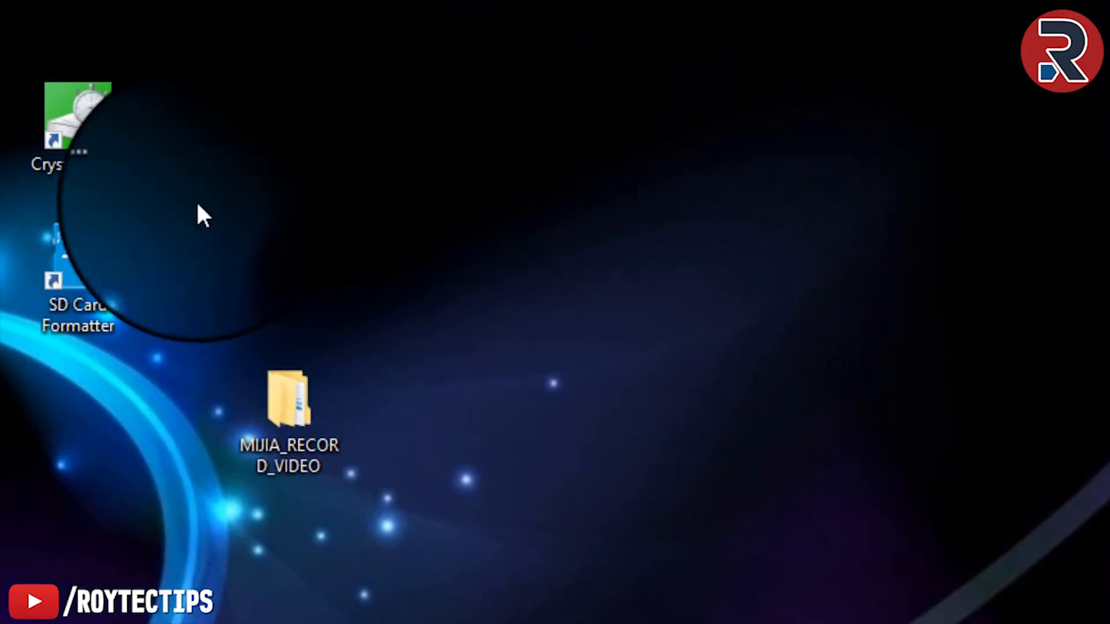
Launch CrystalDiskMark on drive J: and run All read/write benchmarks before formatting.
double_click(78, 117)
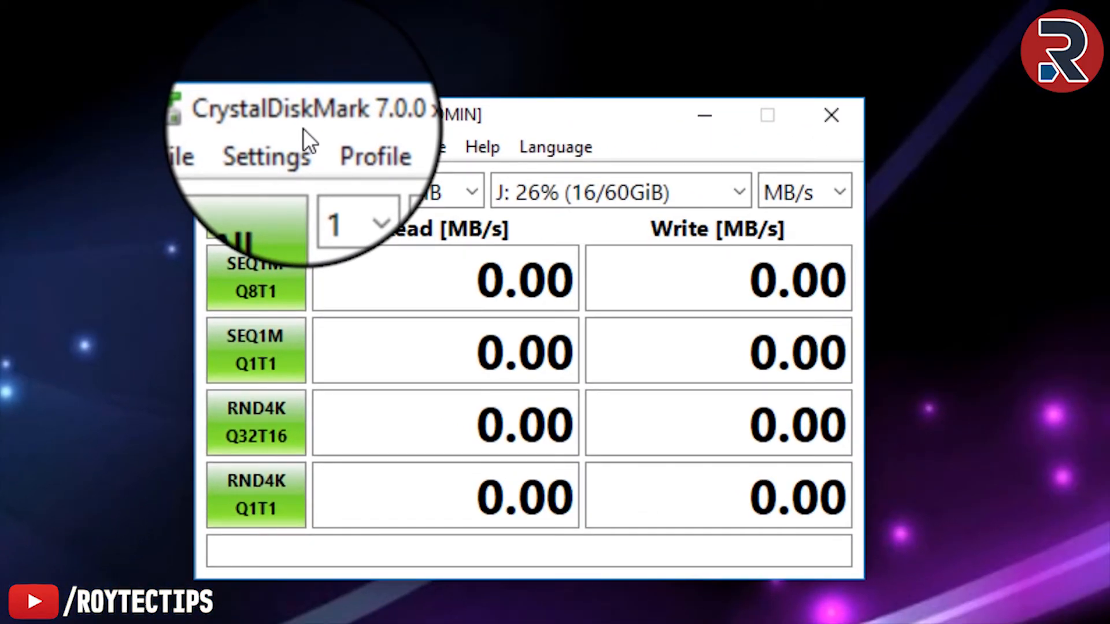
click(736, 191)
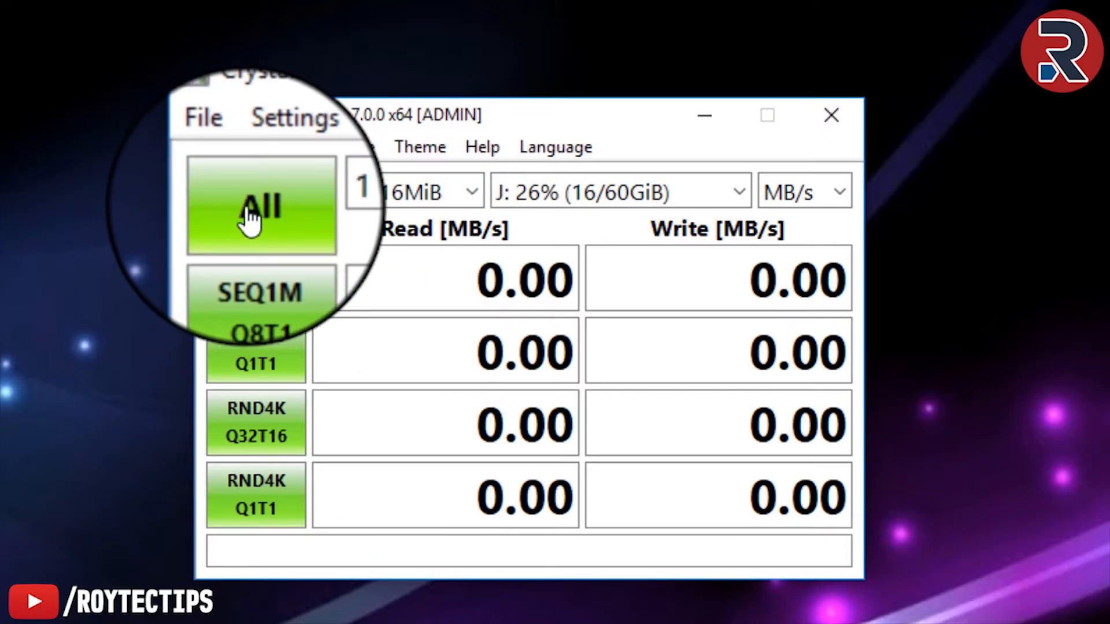
click(260, 206)
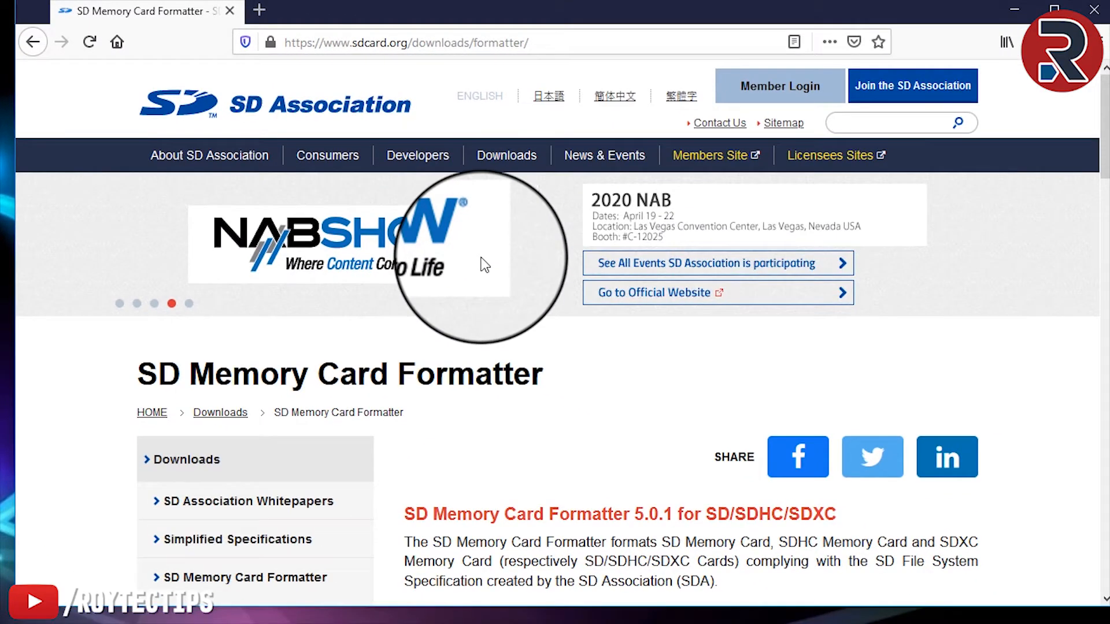
mouse_move(556, 458)
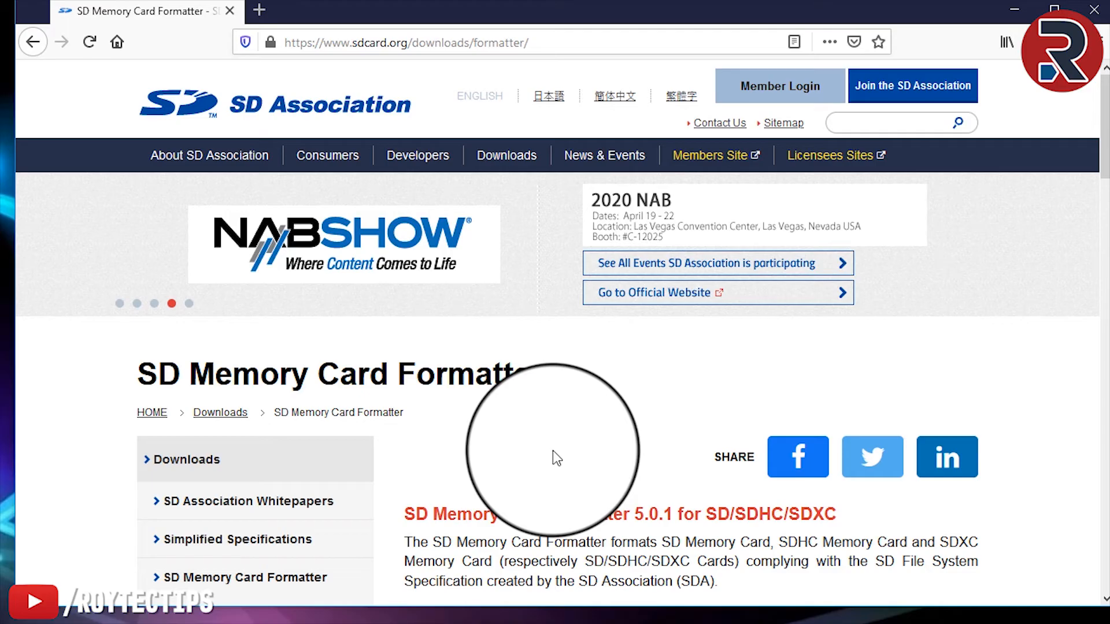
Scroll the sdcard.org formatter page to the System Requirements table of supported Windows and macOS versions.
scroll(down, 3)
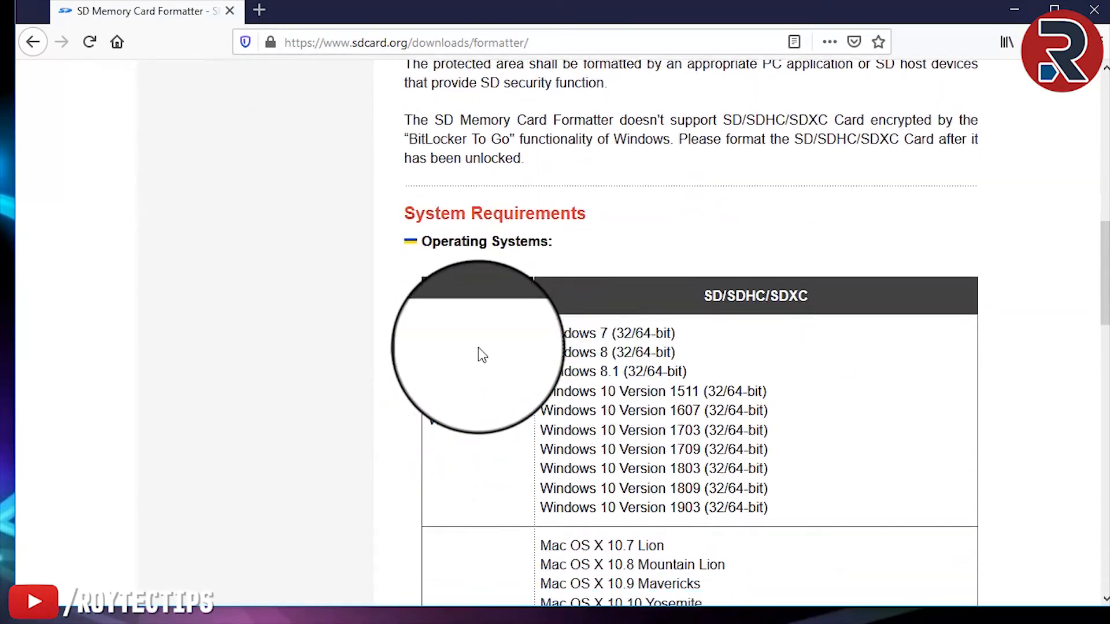
scroll(down, 3)
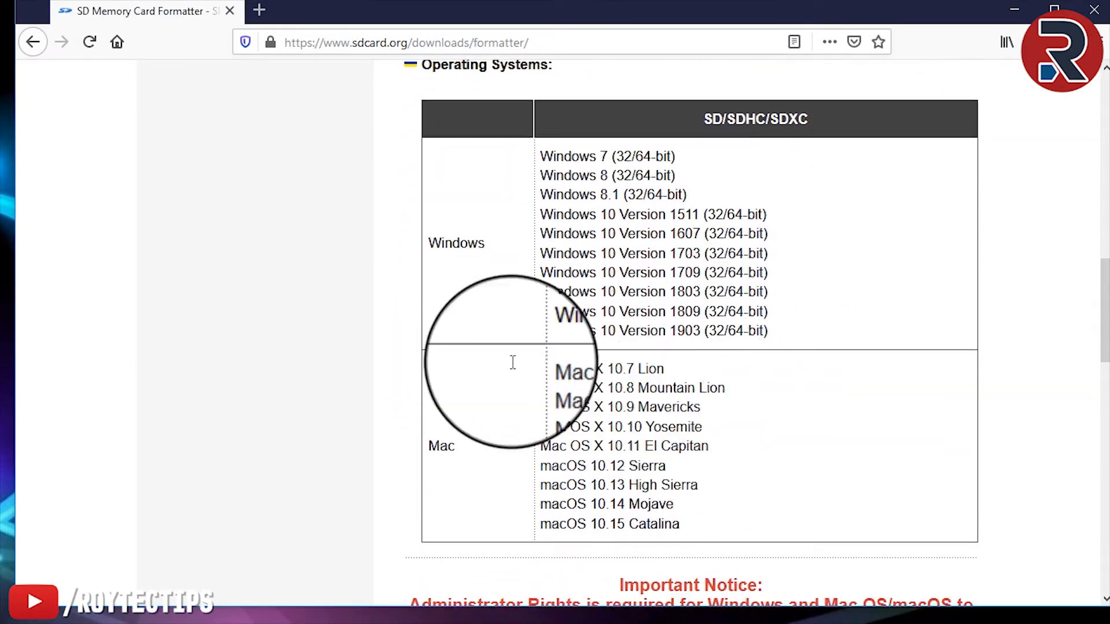
scroll(down, 3)
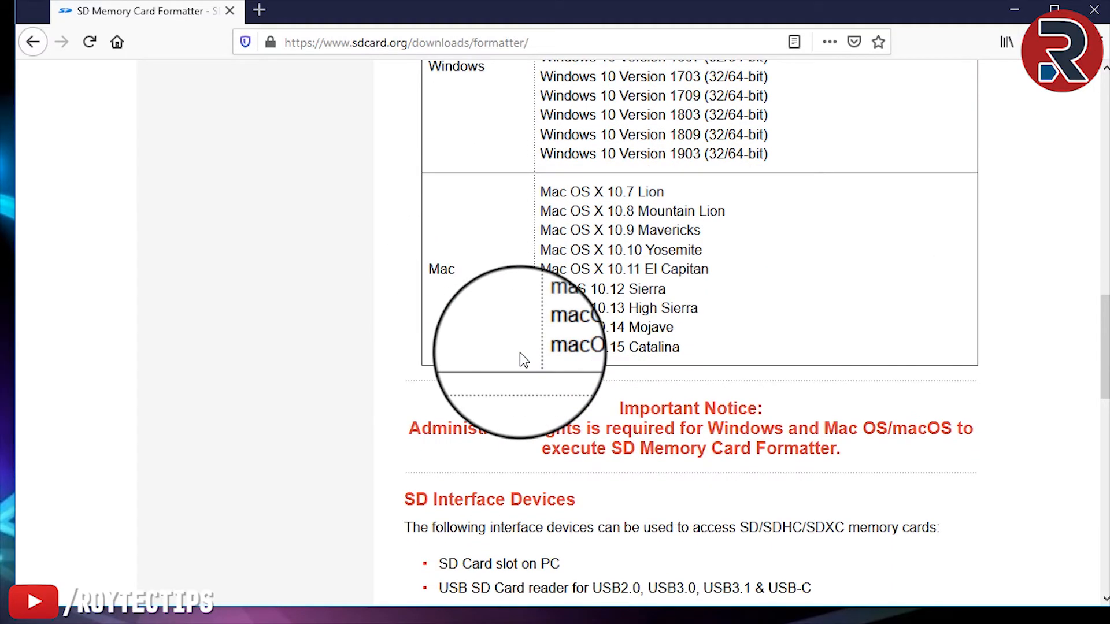
scroll(up, 3)
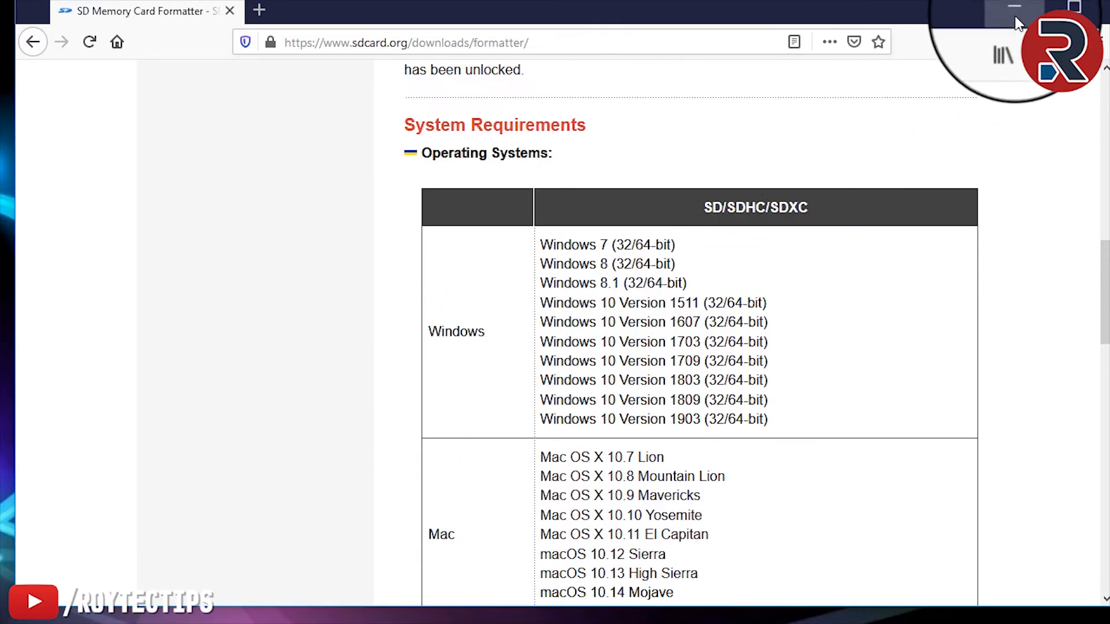
Minimize the browser and start an Overwrite format of J:\ - EOS_DIGITAL in SD Card Formatter.
click(1014, 8)
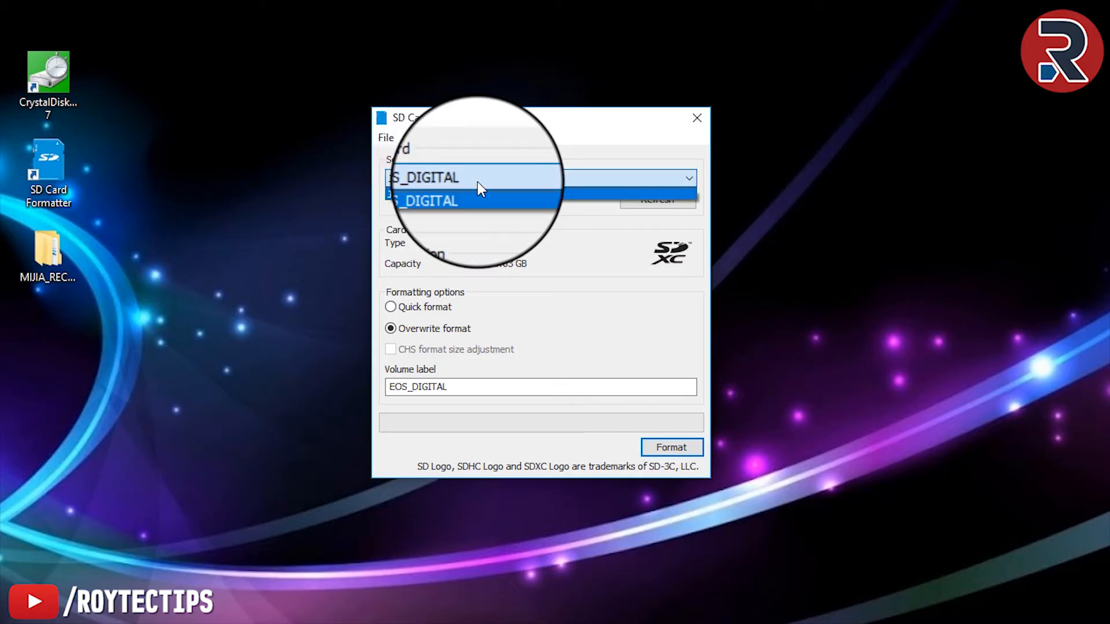
click(474, 200)
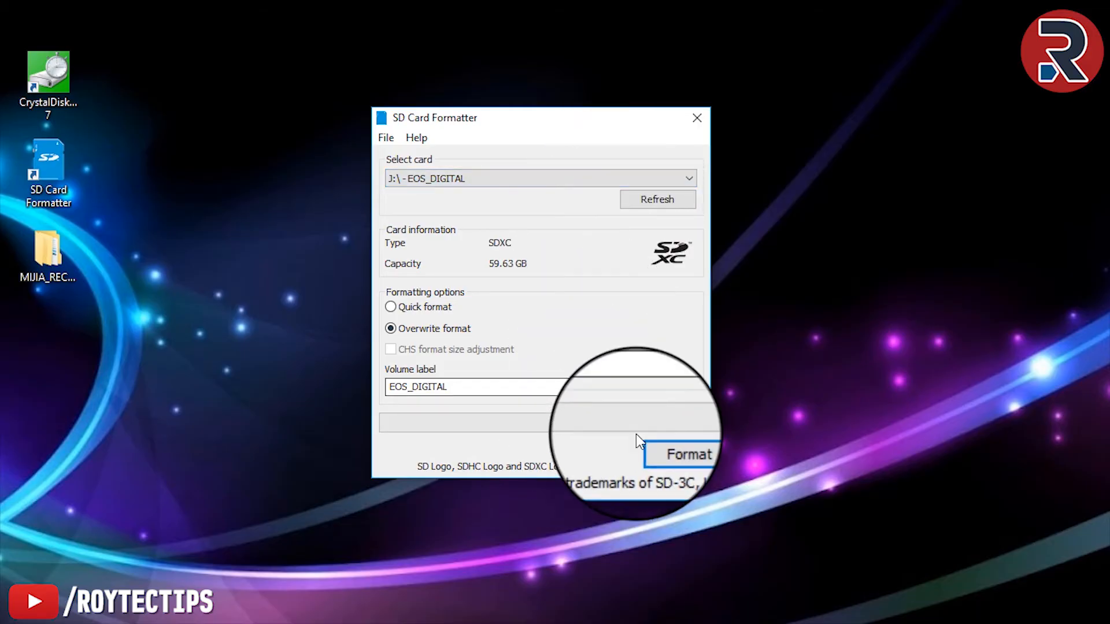
click(670, 446)
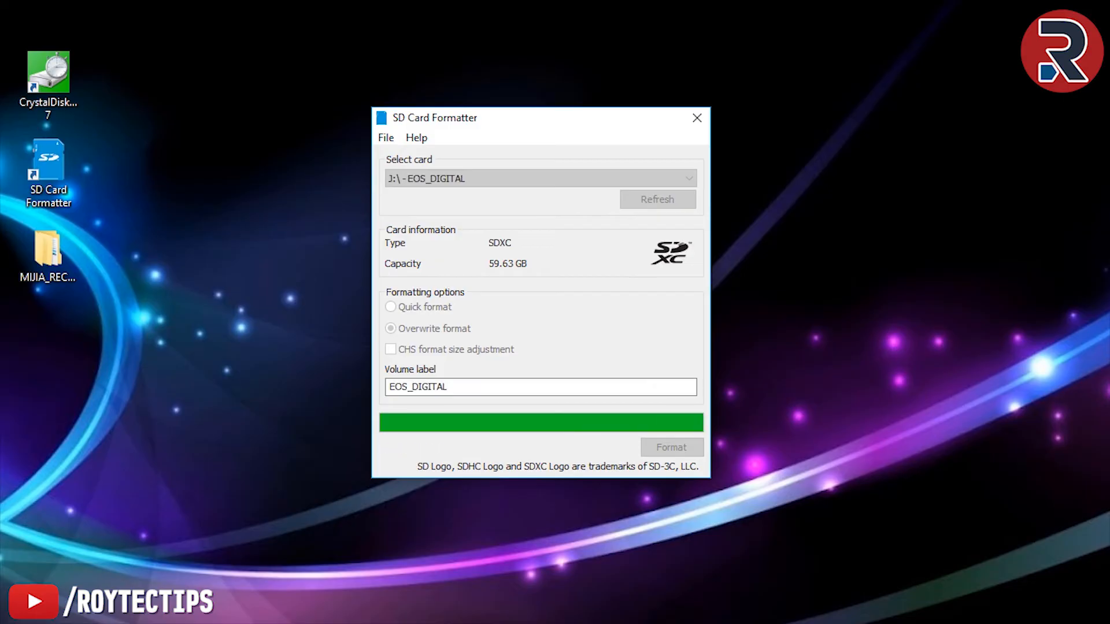
click(670, 446)
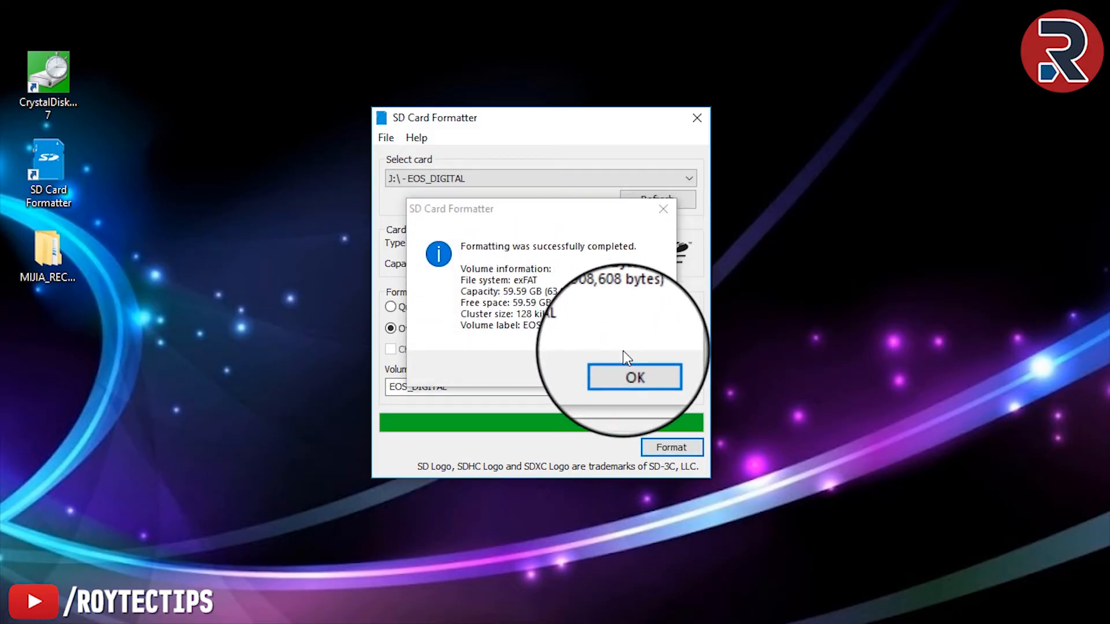
Acknowledge the successful exFAT format messages and close SD Card Formatter.
click(632, 369)
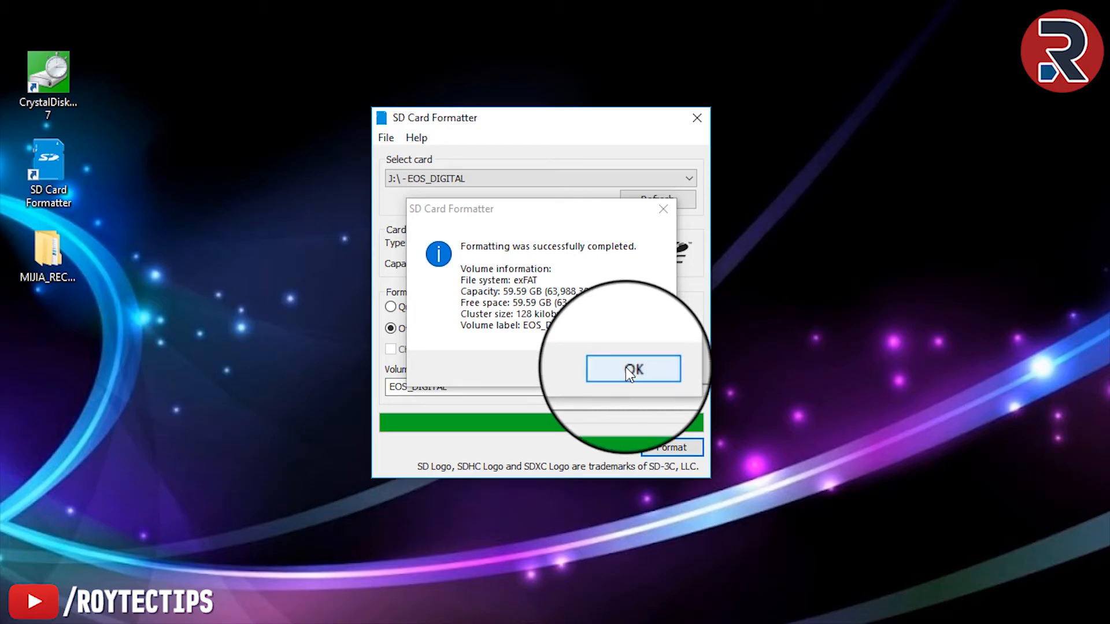
click(633, 369)
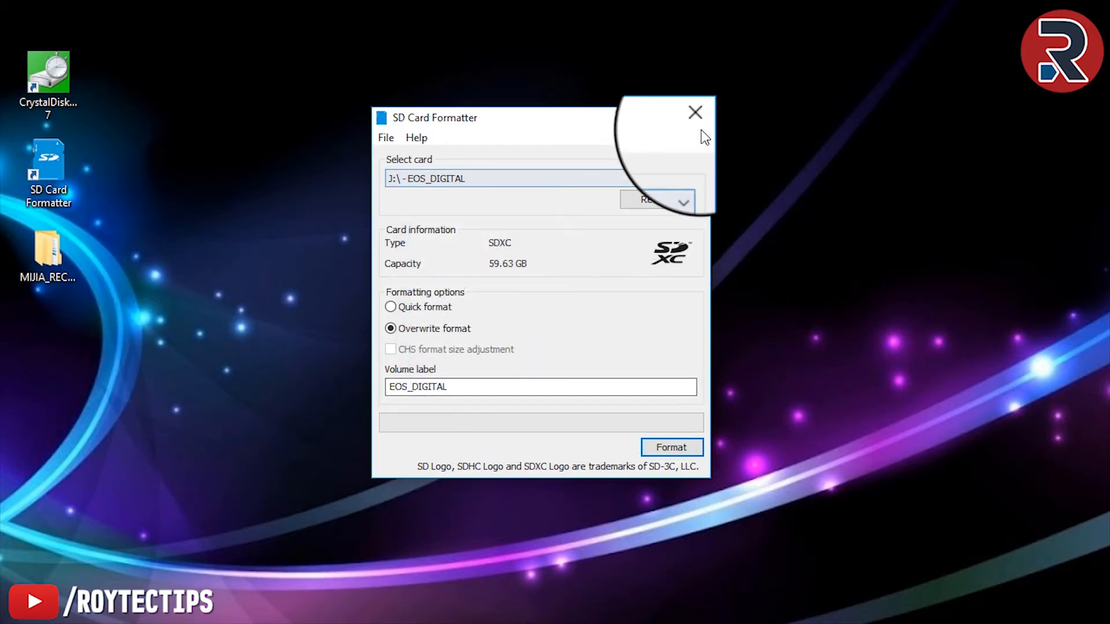
click(694, 112)
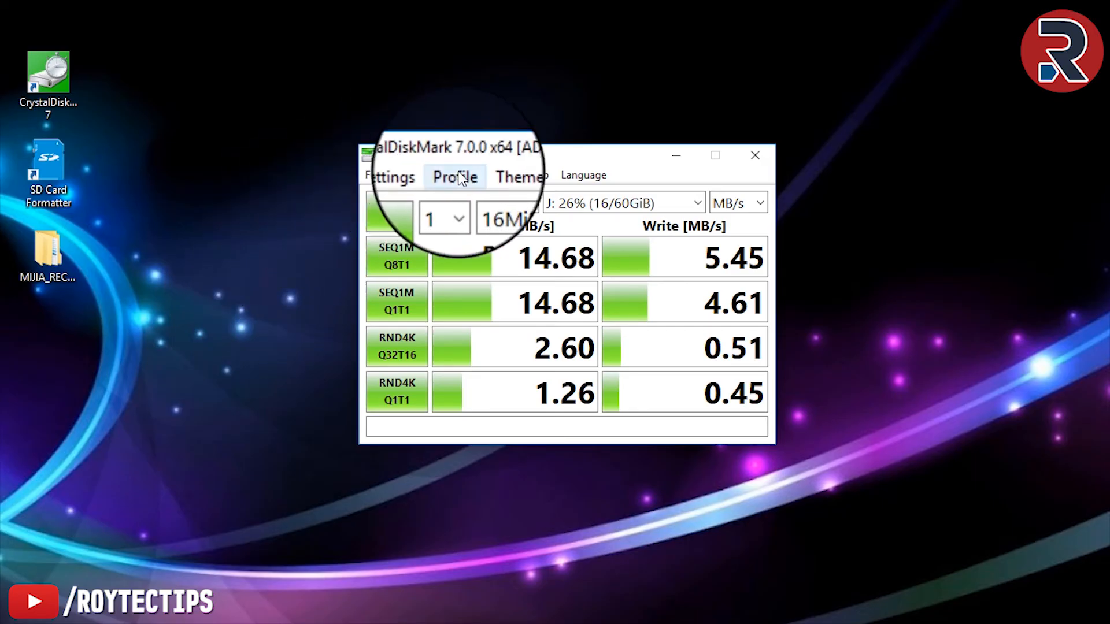
mouse_move(311, 217)
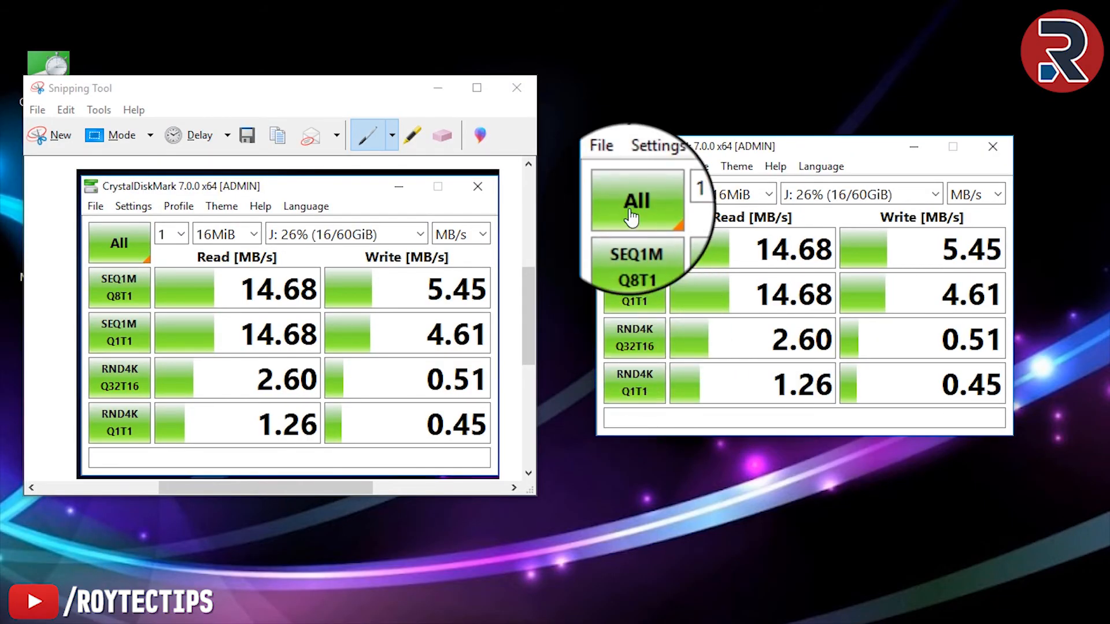
Rerun All benchmarks on the formatted card; sequential read rises from 14.68 to 95.83 MB/s.
click(634, 200)
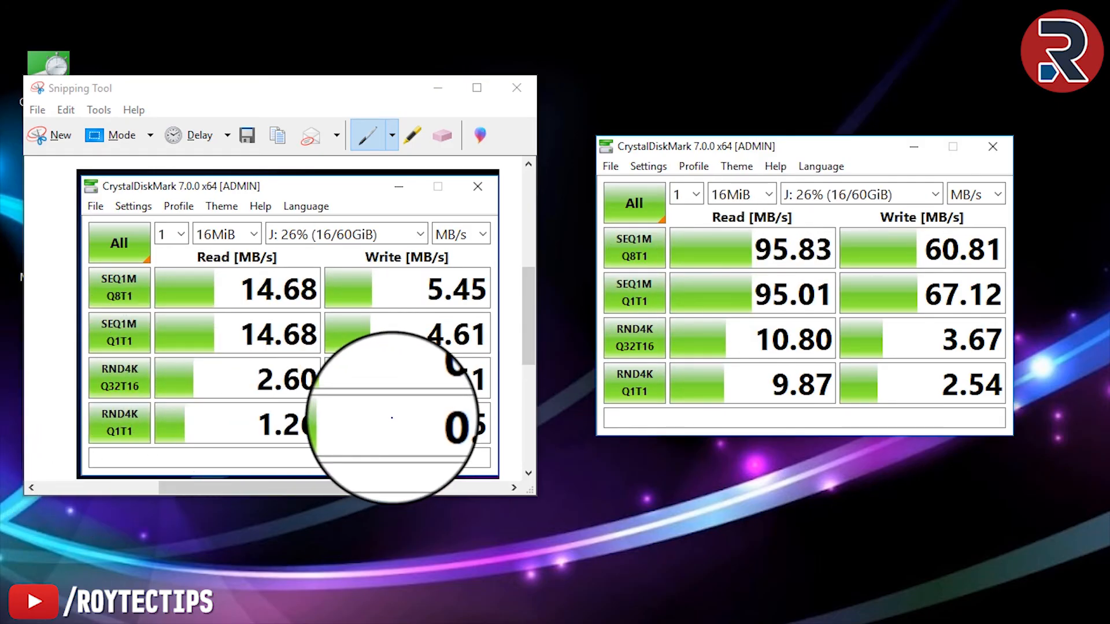
mouse_move(888, 337)
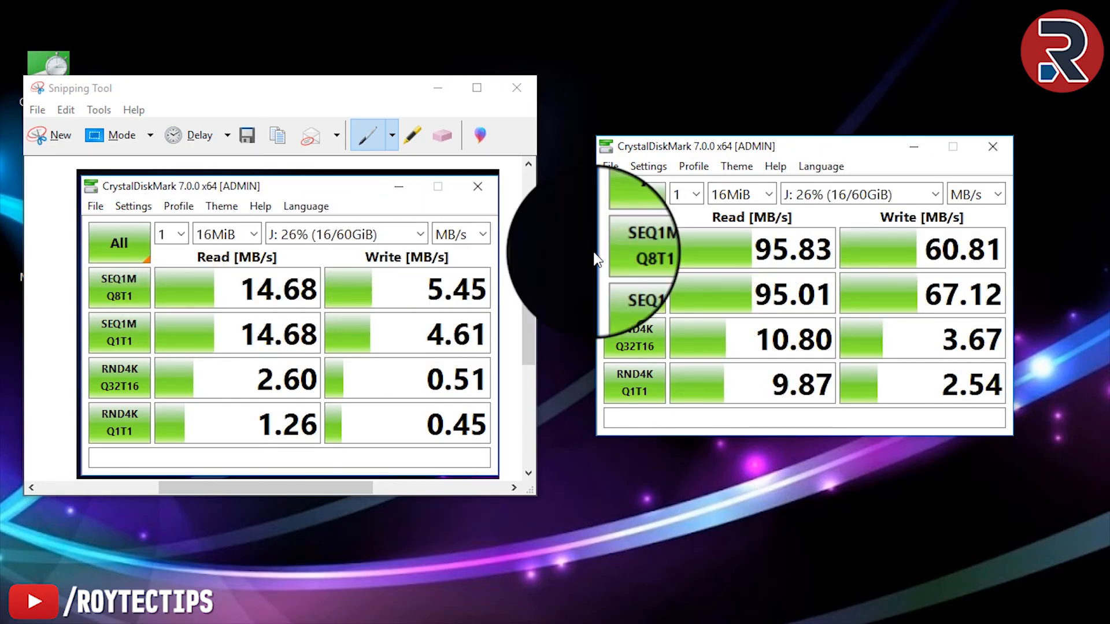
mouse_move(1030, 281)
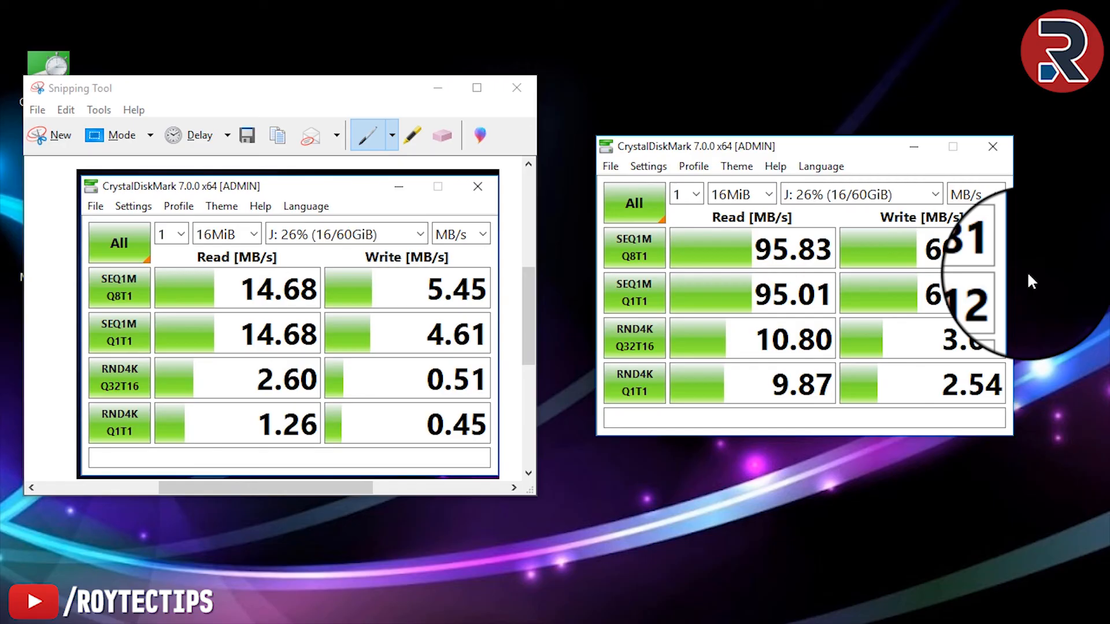
mouse_move(913, 371)
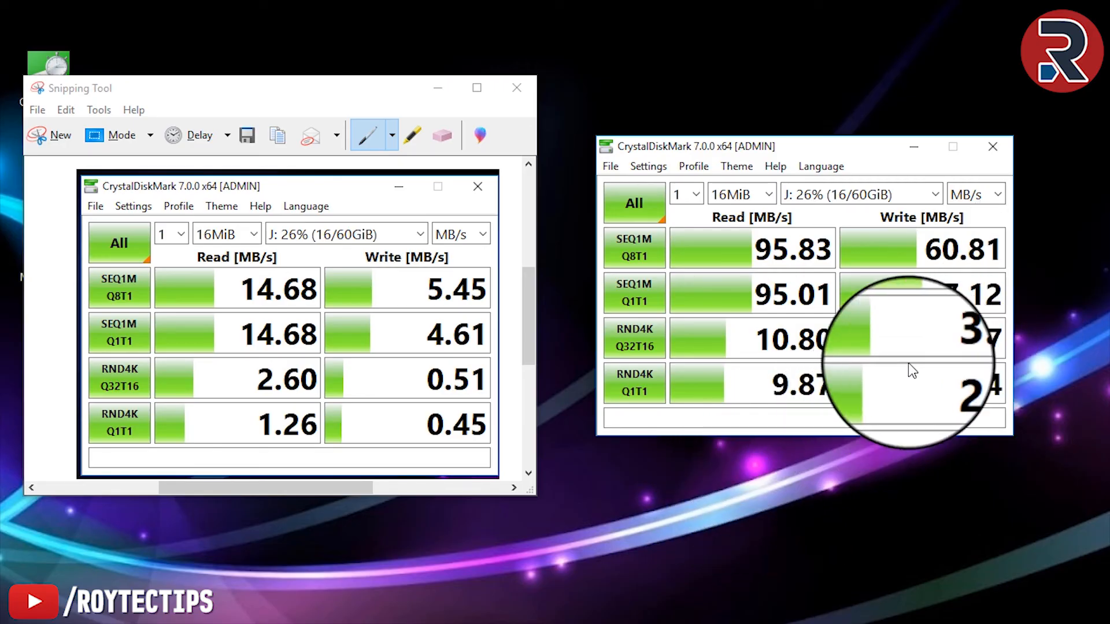